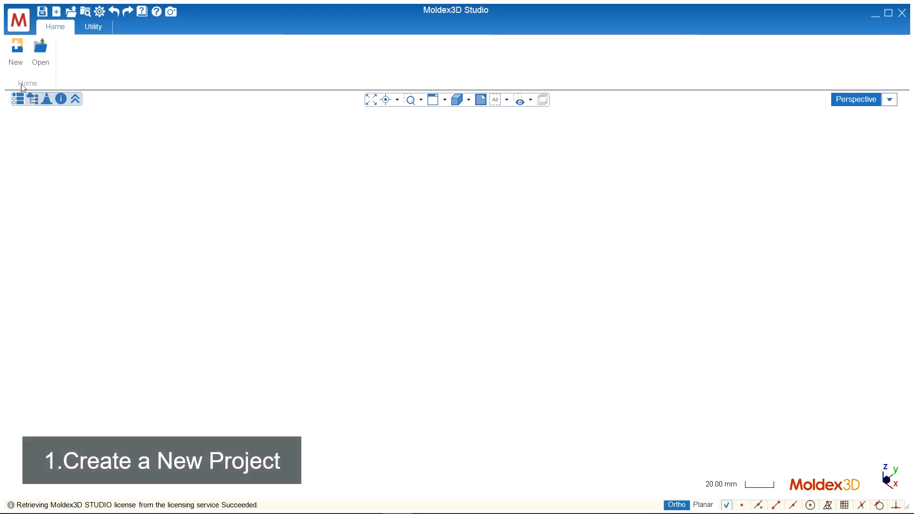
# Start a new project and name it Studio_Demo
pyautogui.click(15, 45)
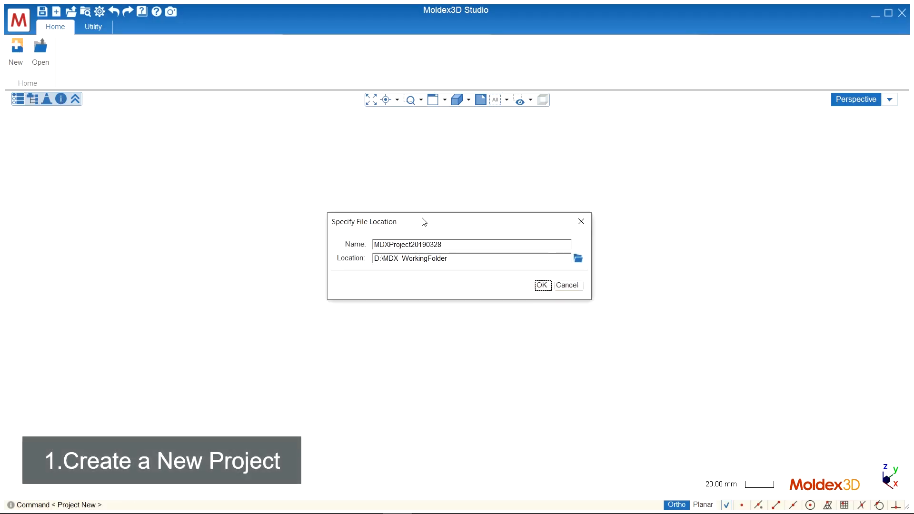
pyautogui.write('Studio_Demo')
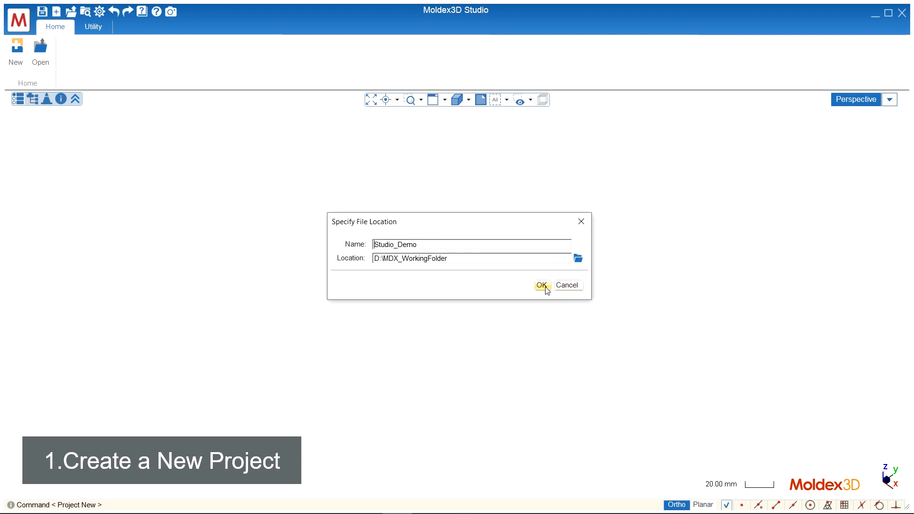
pyautogui.click(540, 285)
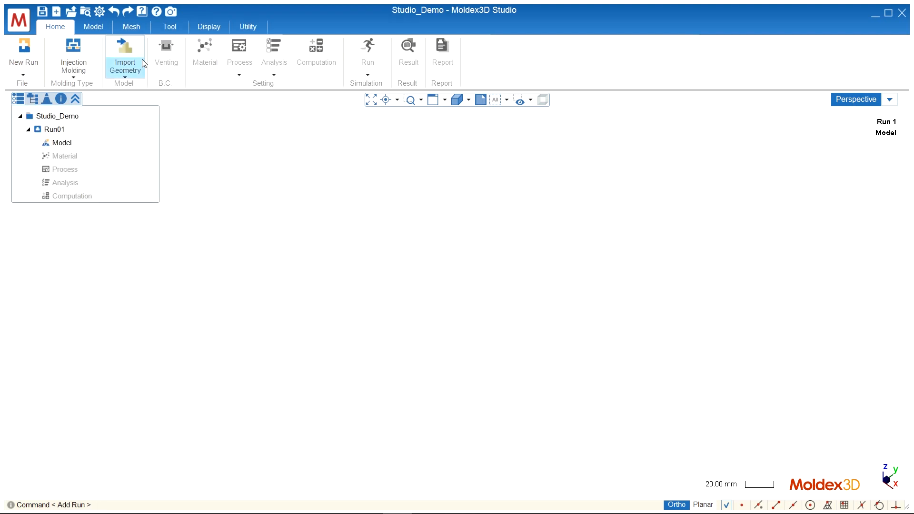
# Import Demo.stp and assign the geometry the Part attribute
pyautogui.click(124, 52)
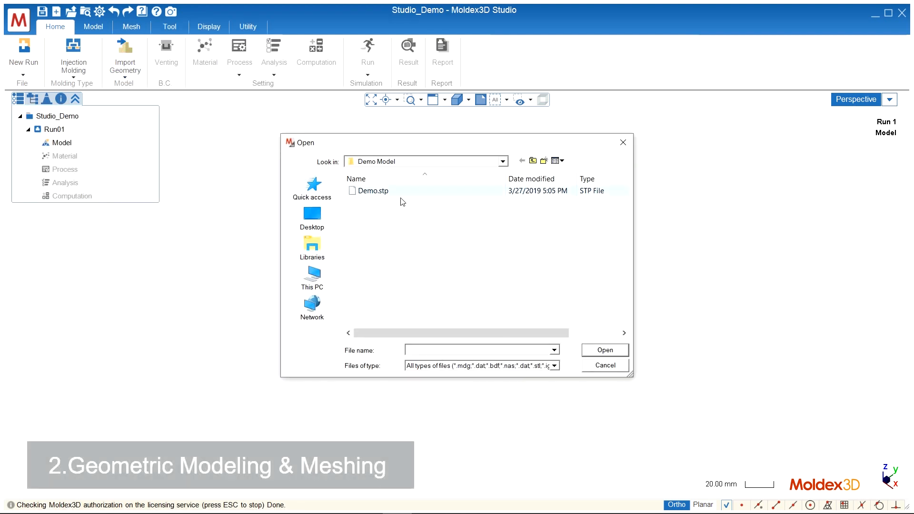
pyautogui.click(604, 350)
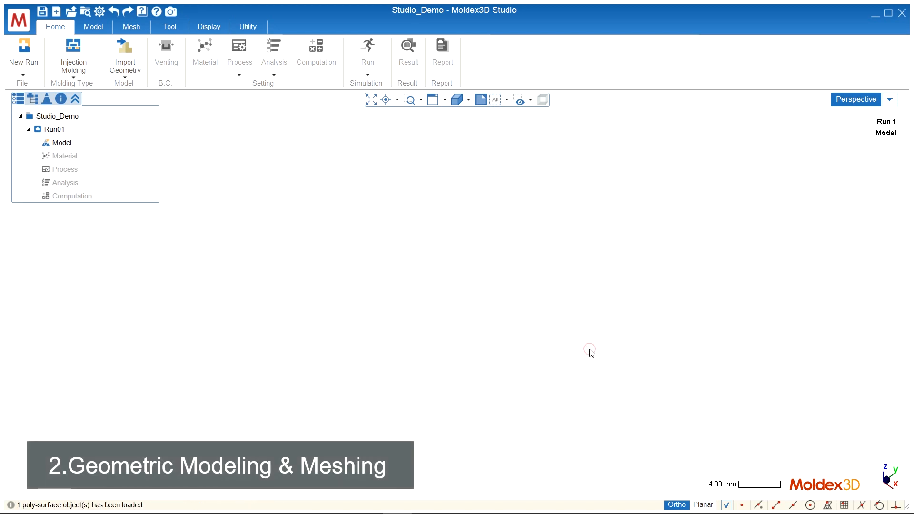
pyautogui.click(93, 26)
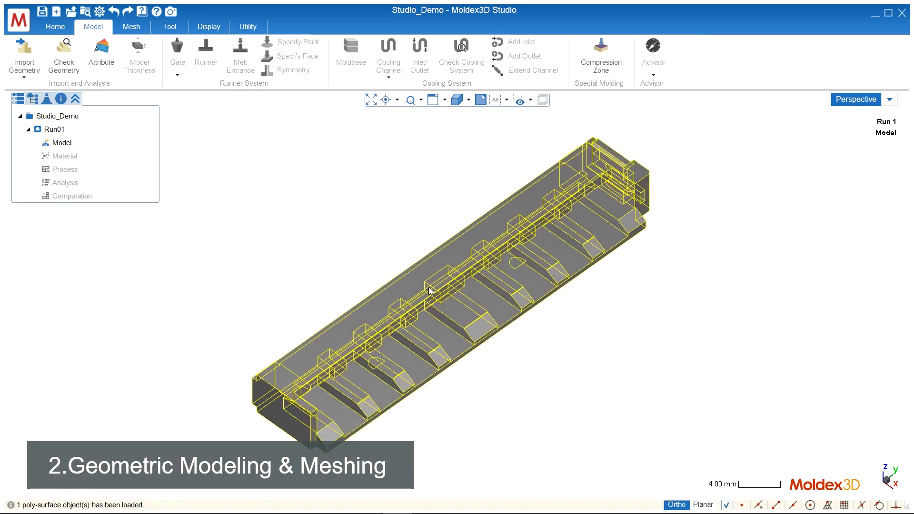
pyautogui.click(101, 55)
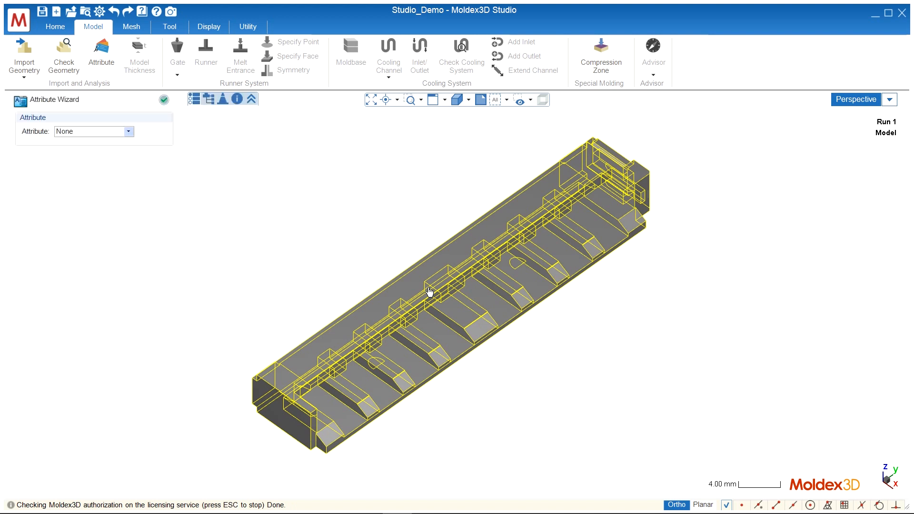
pyautogui.click(128, 131)
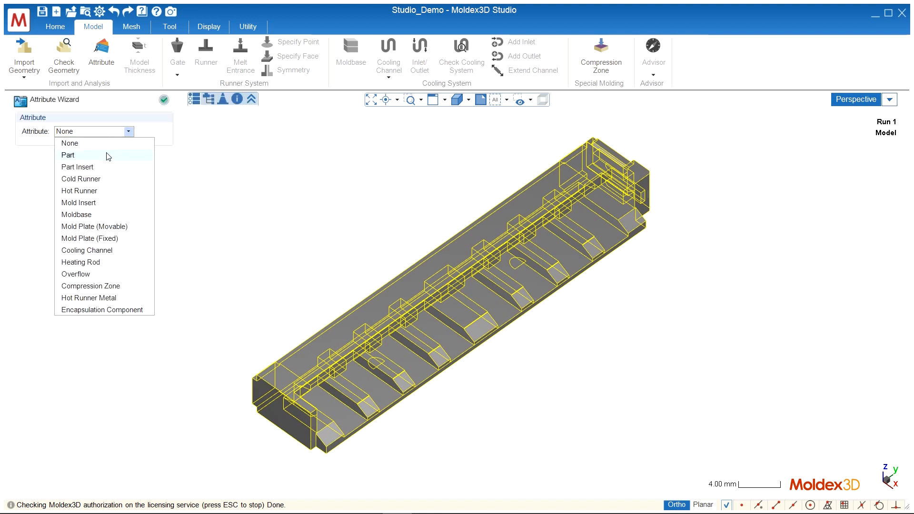
pyautogui.click(68, 155)
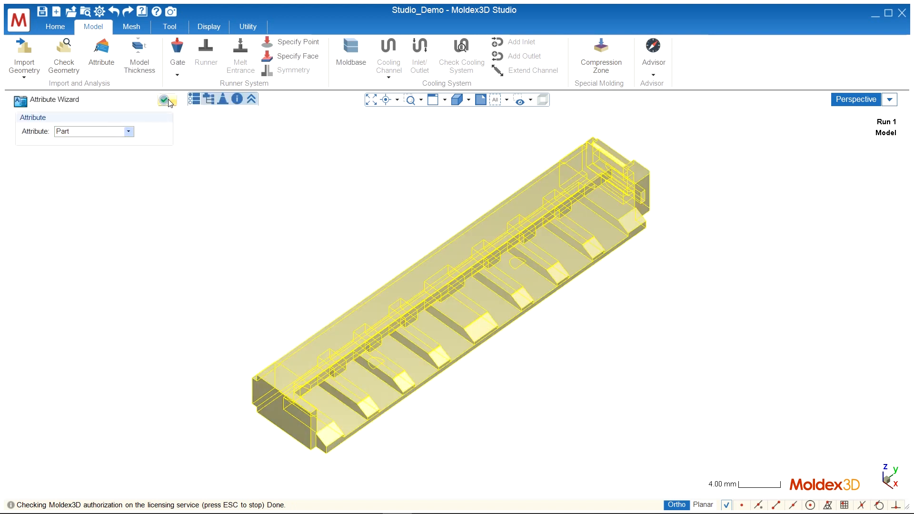
pyautogui.click(166, 99)
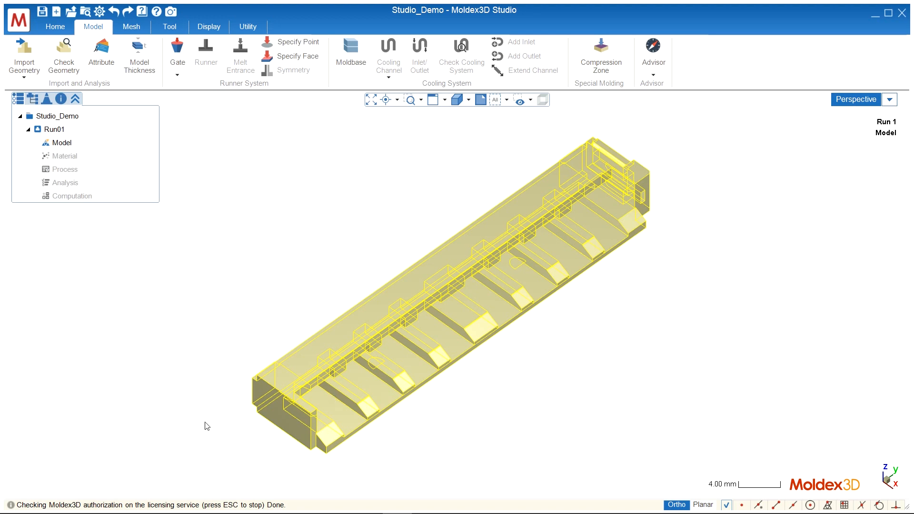
# Place a pin gate at the right end of the connector part
pyautogui.click(176, 55)
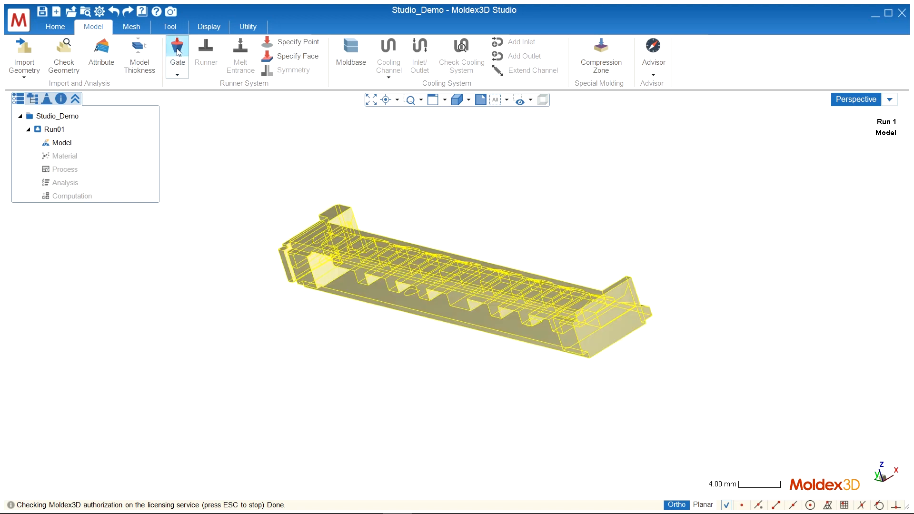
pyautogui.click(177, 53)
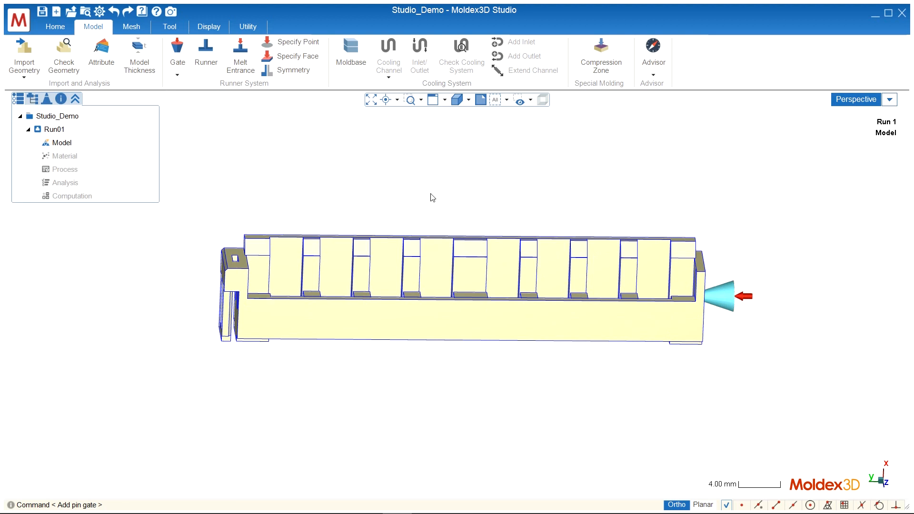
# Generate the surface and solid mesh, then run Final Check
pyautogui.click(132, 26)
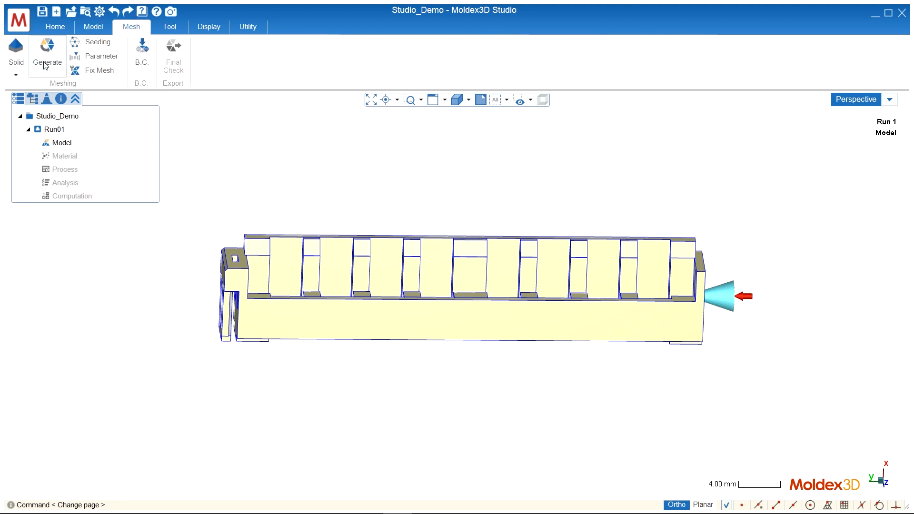
pyautogui.click(46, 52)
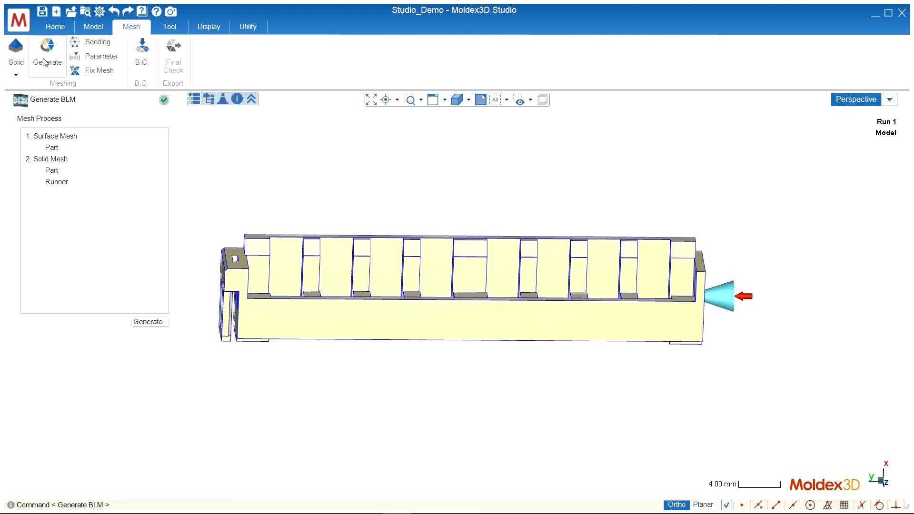
pyautogui.click(148, 322)
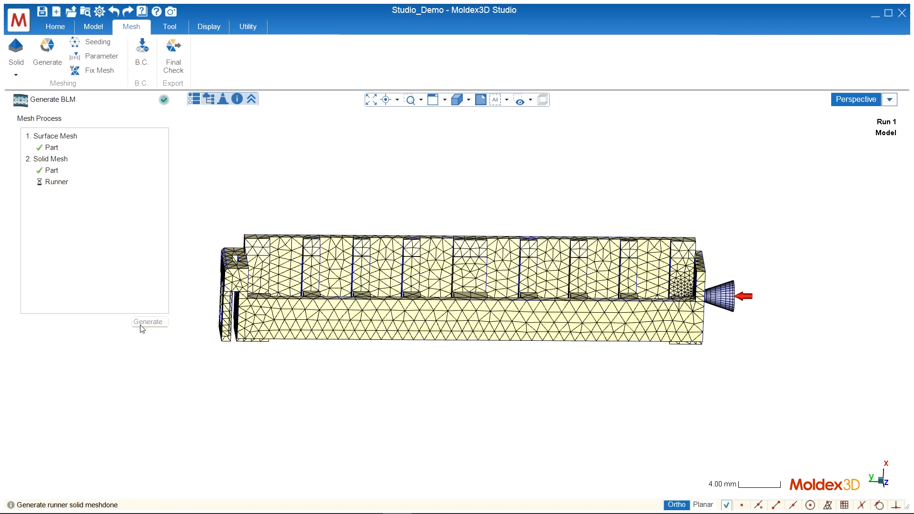
pyautogui.click(148, 322)
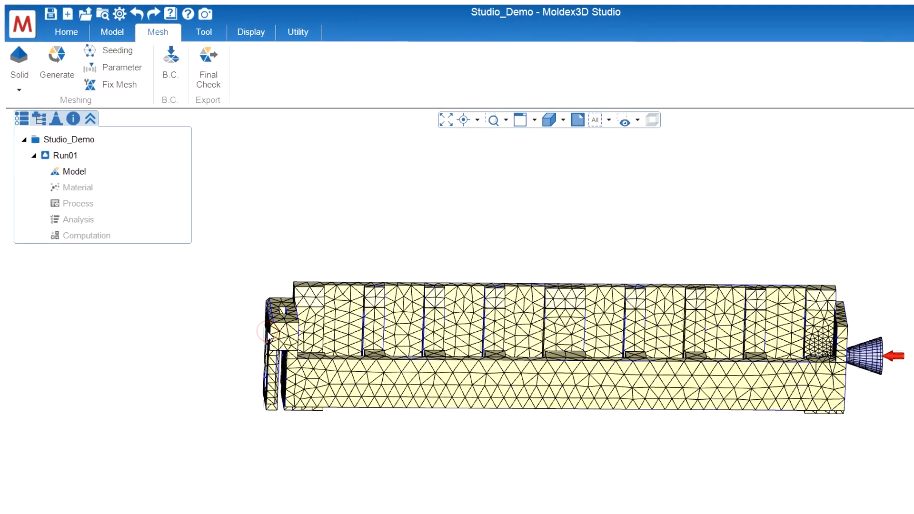
pyautogui.click(208, 79)
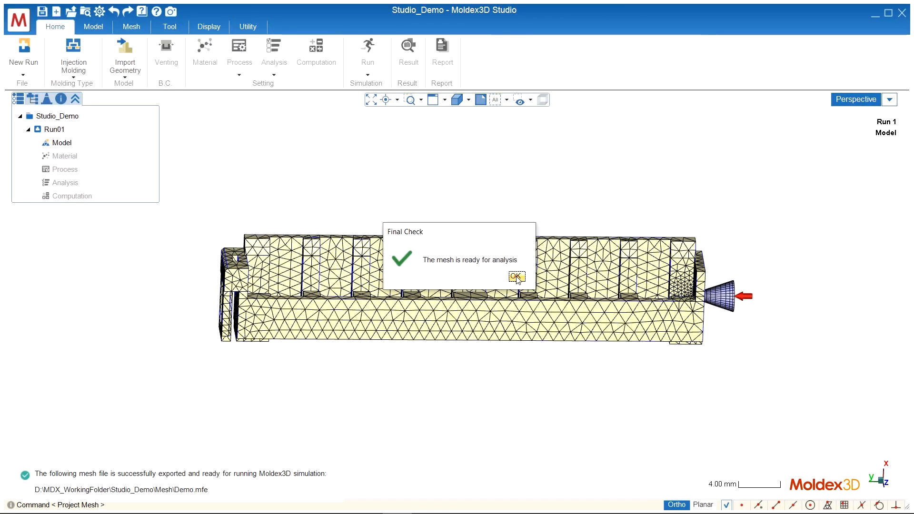
# Assign ABS_POLYFLAMRABS material, set the analysis settings, and launch the Run01 simulation
pyautogui.click(515, 276)
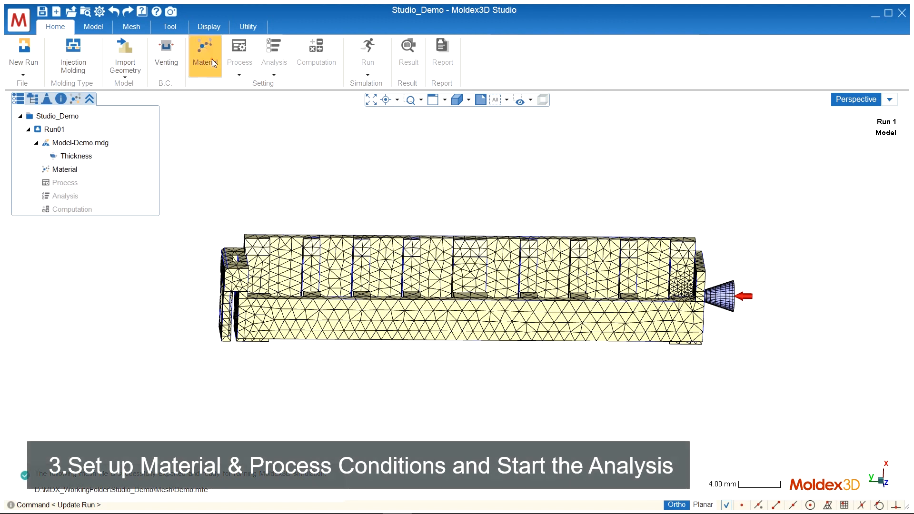
pyautogui.click(205, 52)
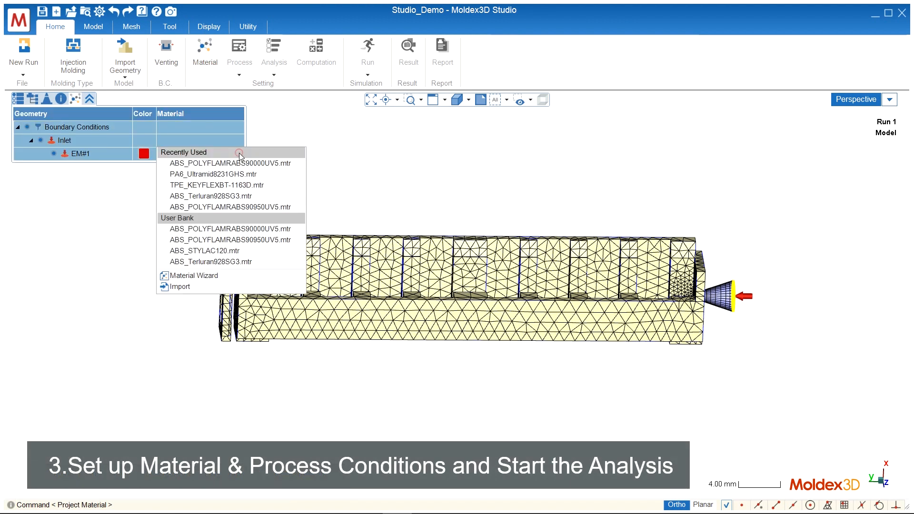
pyautogui.click(231, 164)
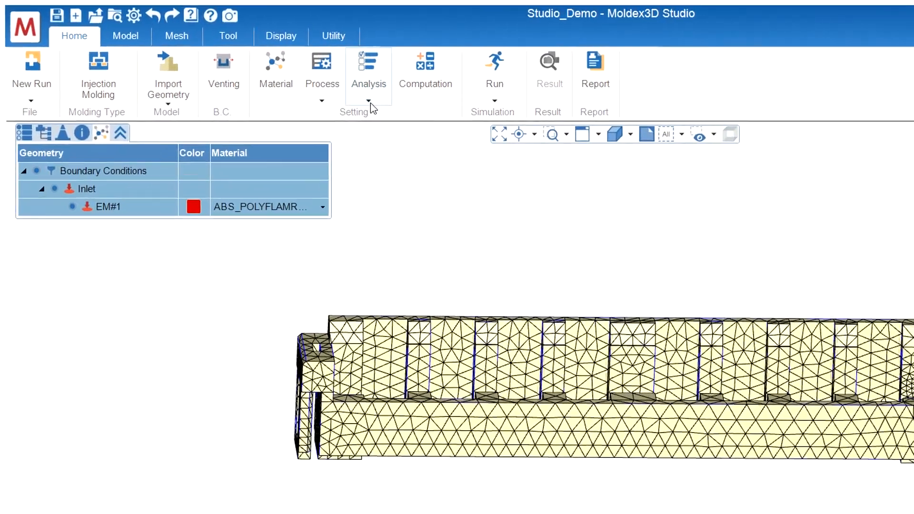
pyautogui.click(368, 85)
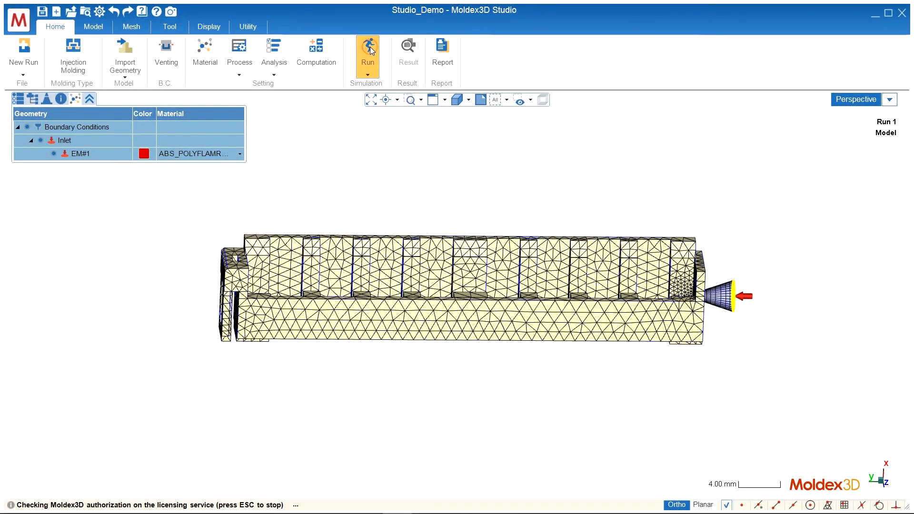
pyautogui.click(367, 48)
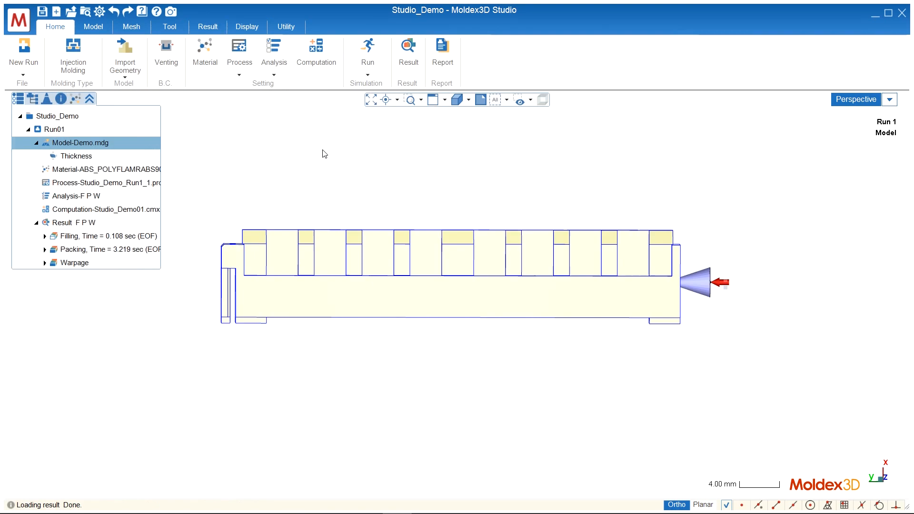
# Display filling pressure clipped along the XY section at 50%
pyautogui.click(45, 236)
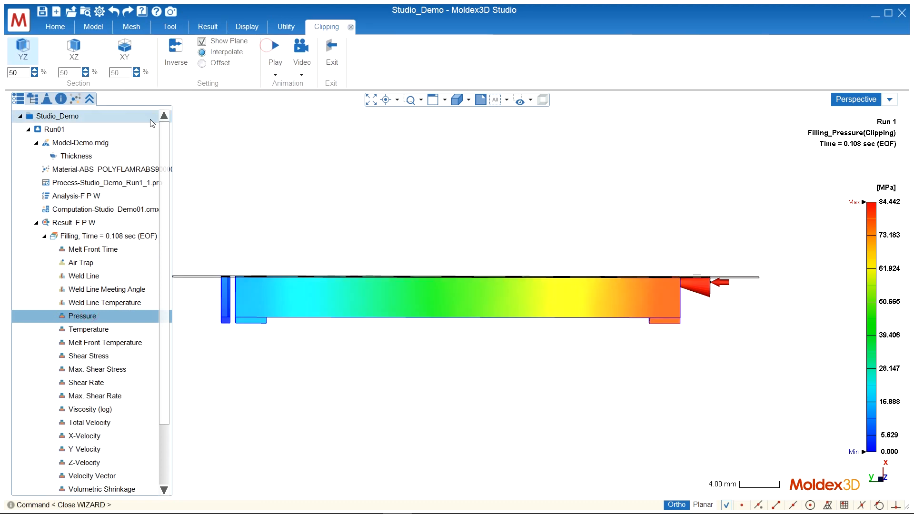
pyautogui.click(124, 49)
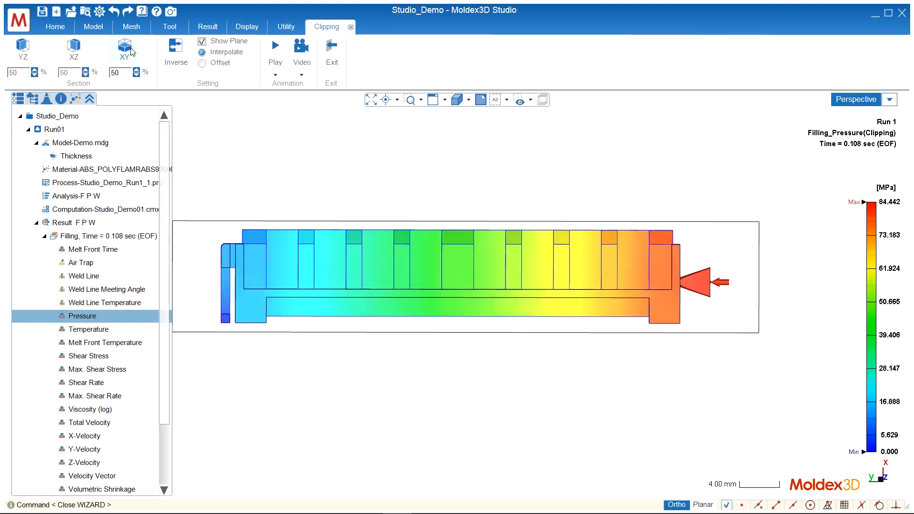
pyautogui.click(207, 26)
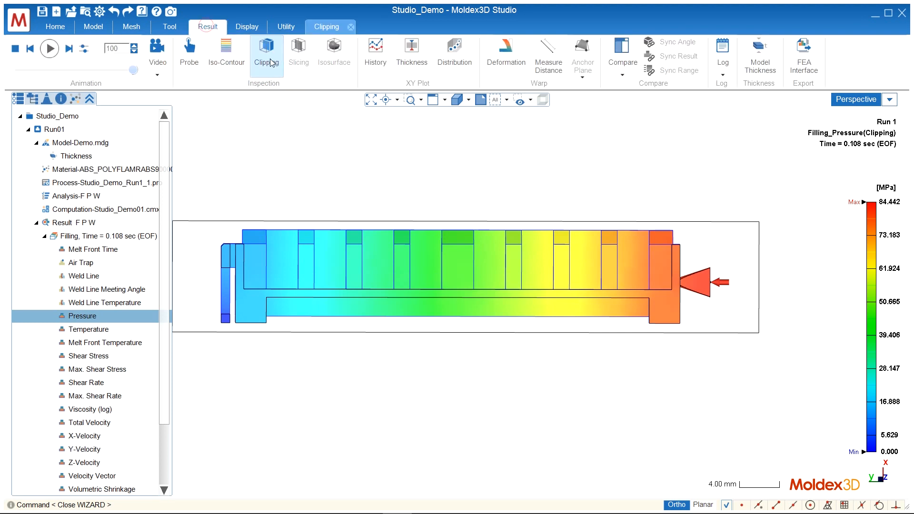
# Place five pressure probes along the flow path and rename them, starting with Inlet
pyautogui.click(189, 51)
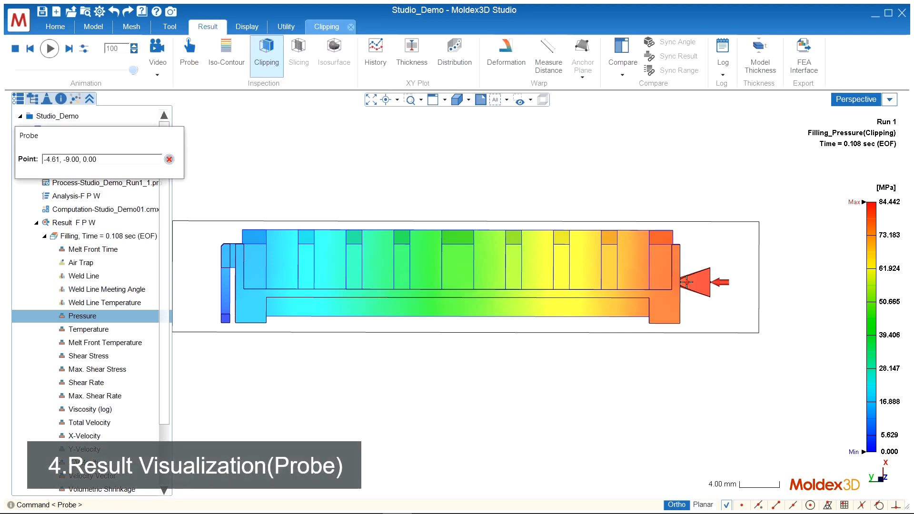
pyautogui.click(308, 291)
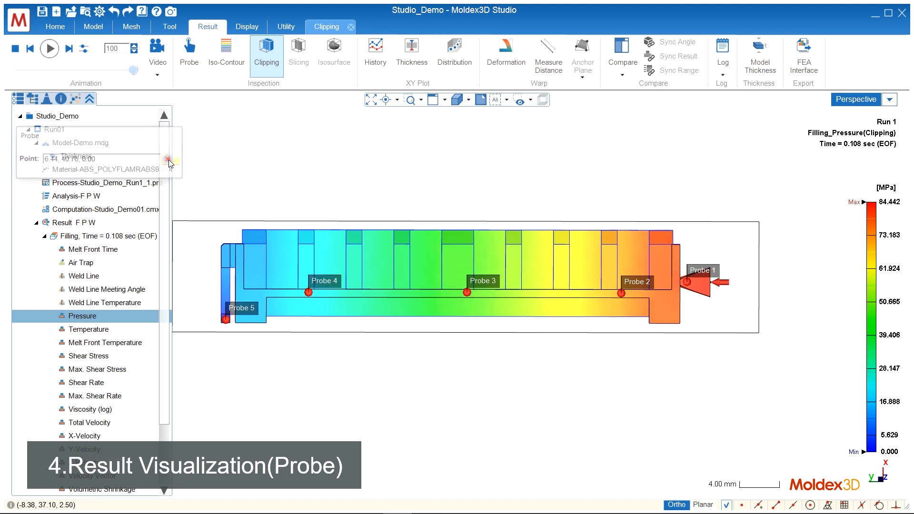
pyautogui.click(168, 160)
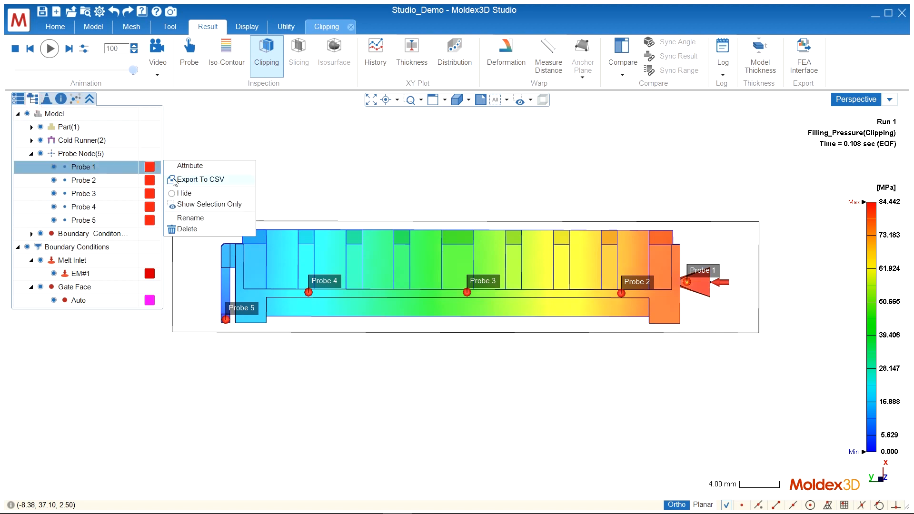
pyautogui.click(190, 217)
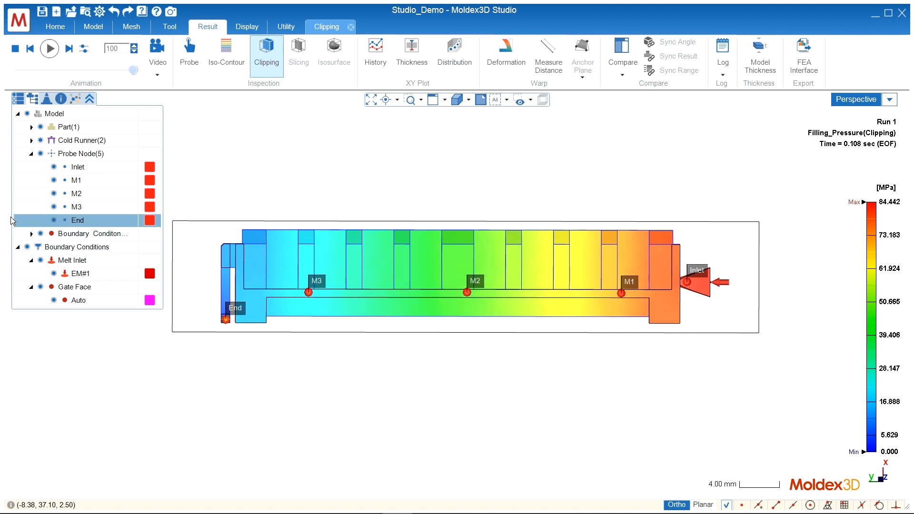
# Add Inlet, M1, M2, M3 and End to a probe group named Pressure
pyautogui.rightClick(81, 153)
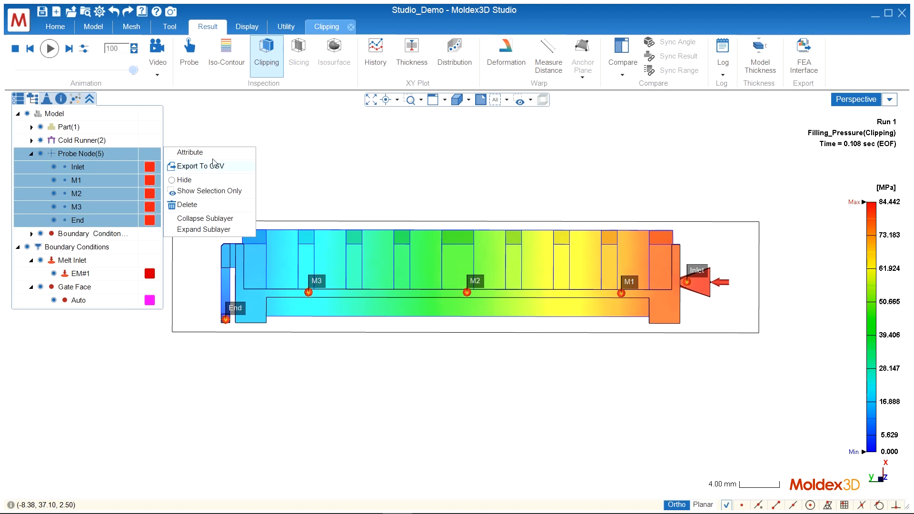
pyautogui.click(190, 152)
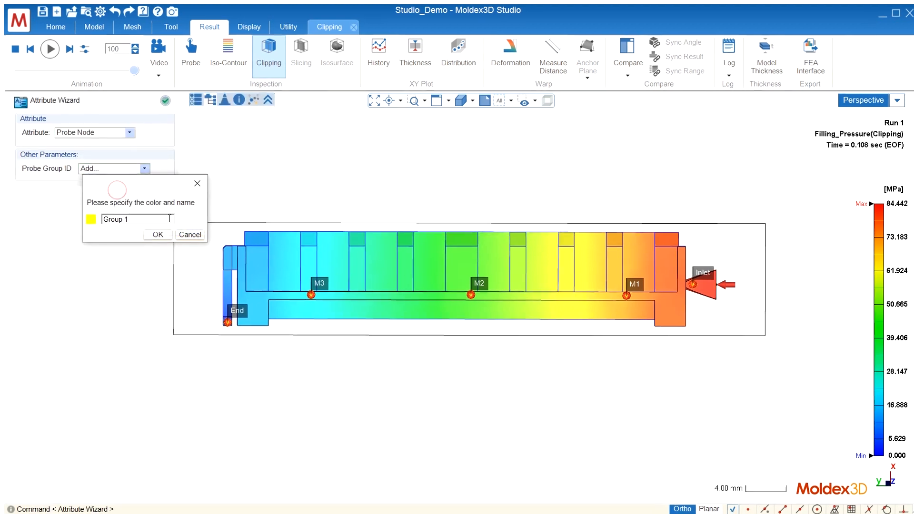
pyautogui.write('Pressure')
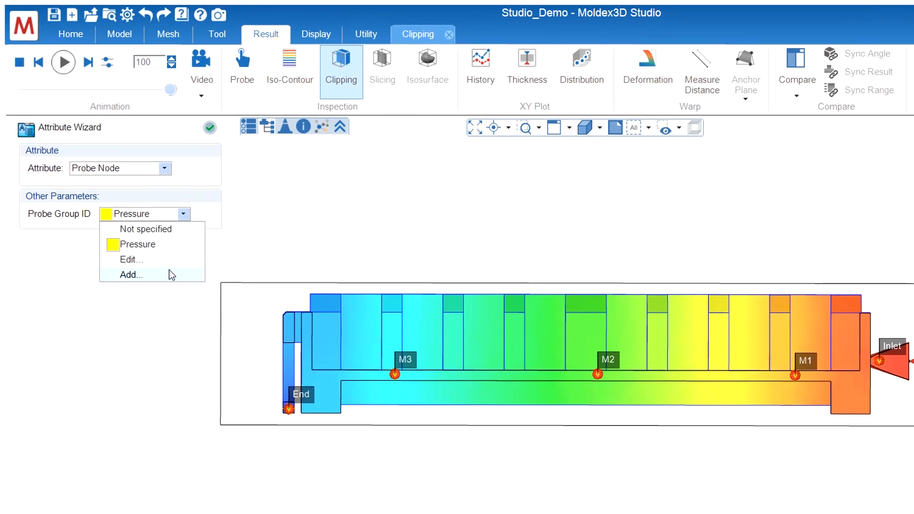
pyautogui.click(209, 127)
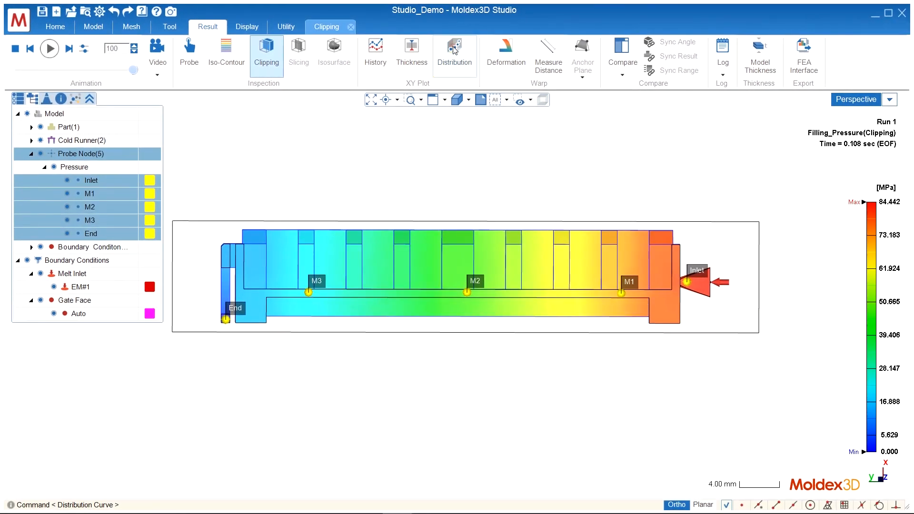
# Plot the Pressure group's filling-pressure distribution curve and edit the group to reorder its probes
pyautogui.click(454, 51)
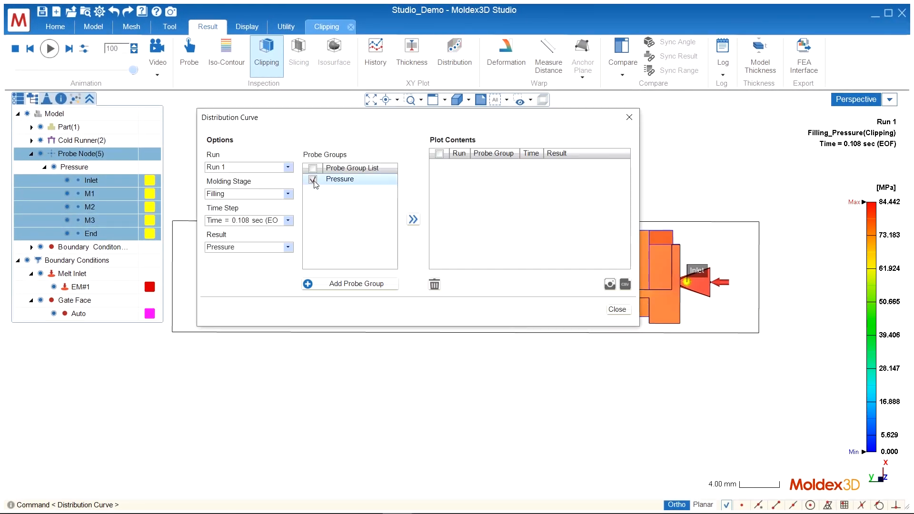
pyautogui.click(413, 219)
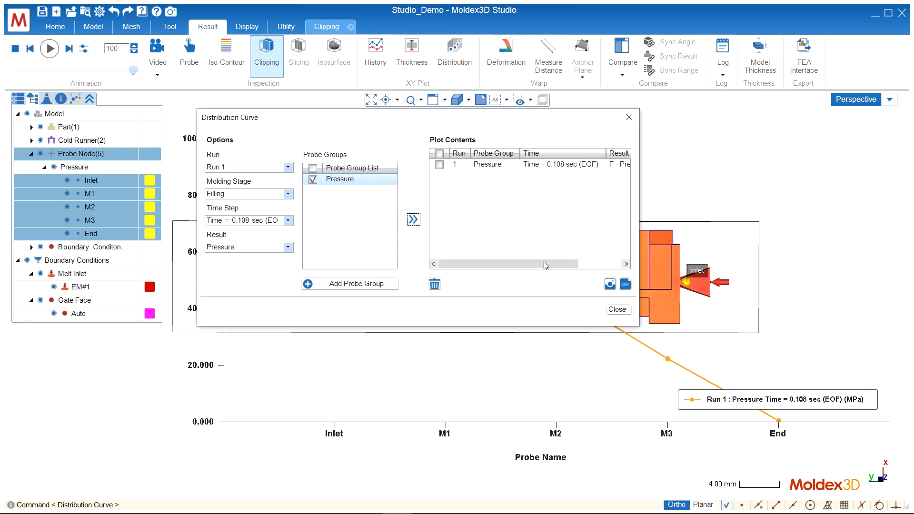
pyautogui.click(616, 309)
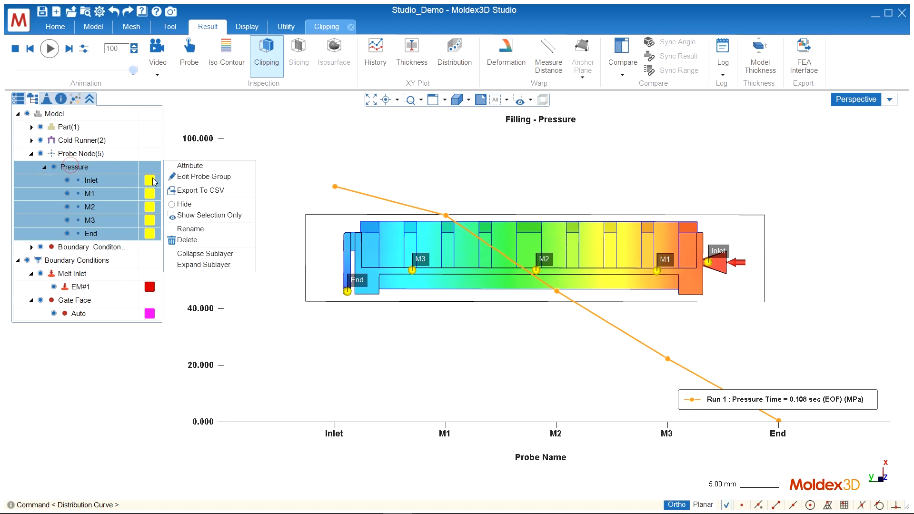
pyautogui.click(204, 176)
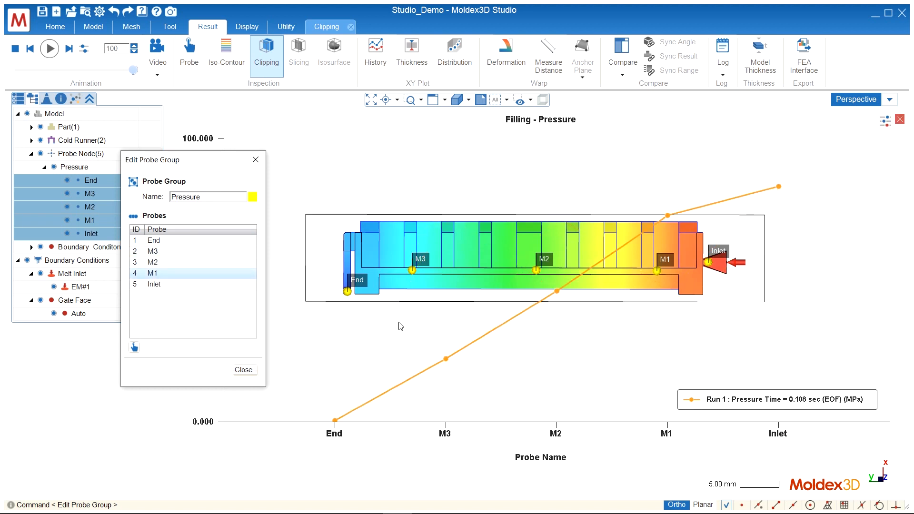
pyautogui.moveTo(346, 304)
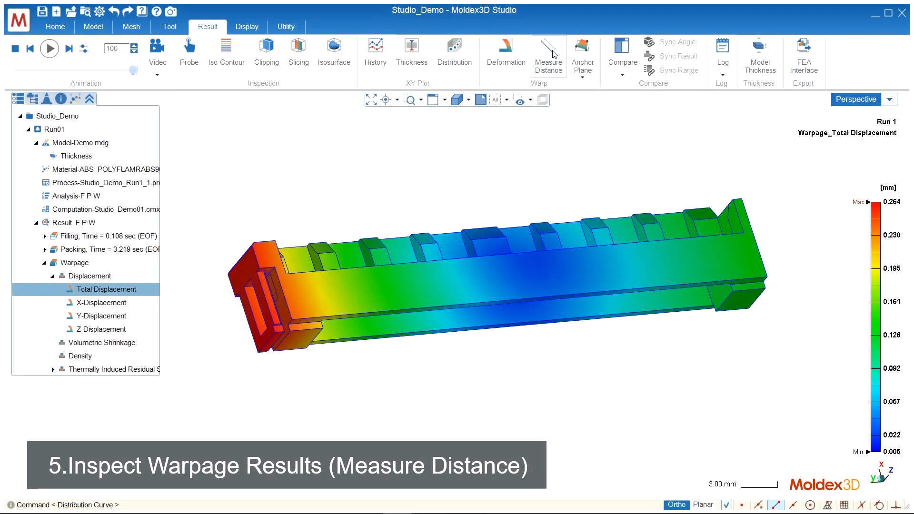
# Measure and save Distance 1 along the part: 45.82 mm model, 0.86% shrinkage
pyautogui.click(547, 53)
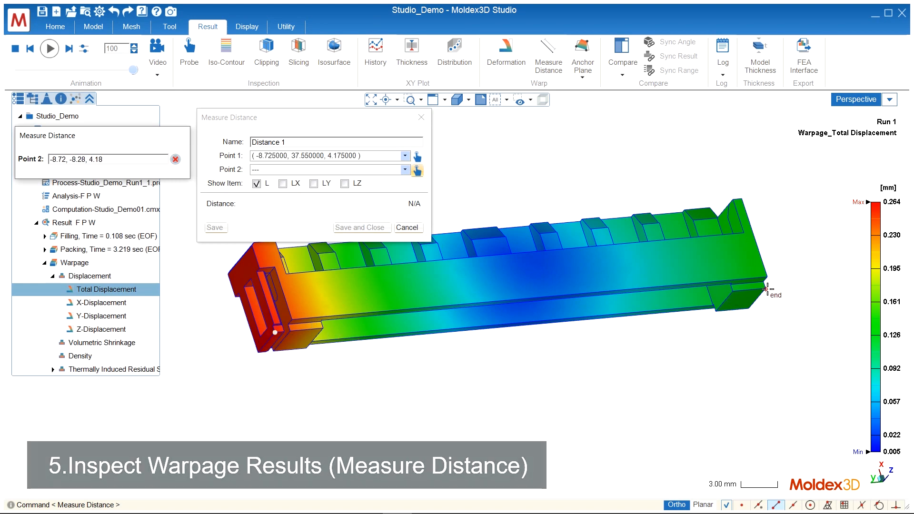
pyautogui.click(283, 184)
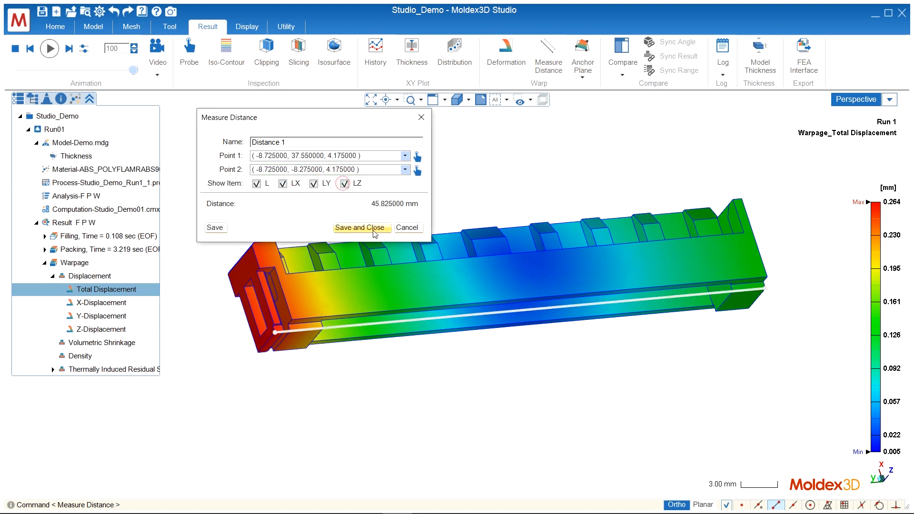
pyautogui.click(361, 228)
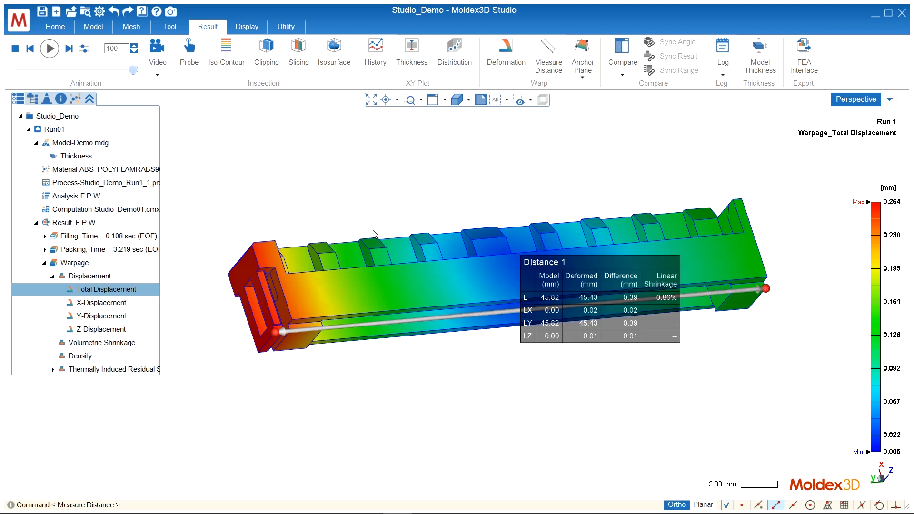
pyautogui.click(661, 298)
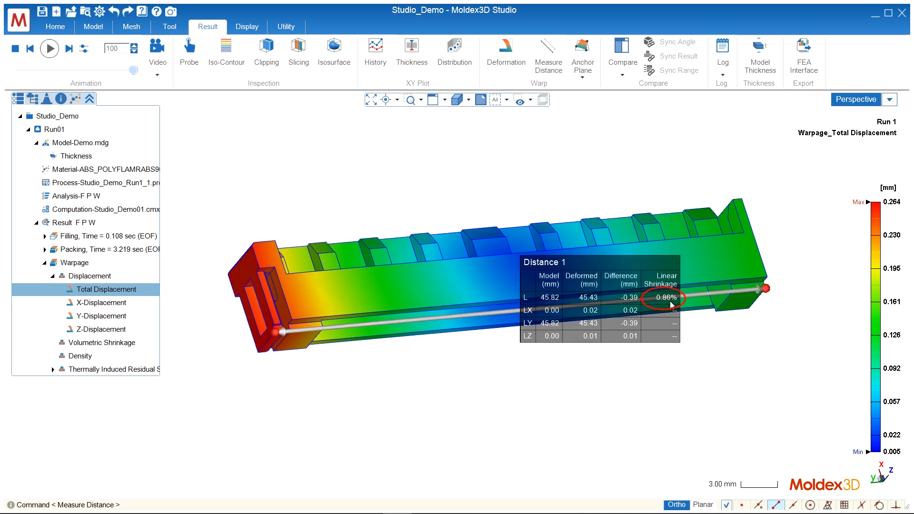
pyautogui.click(505, 51)
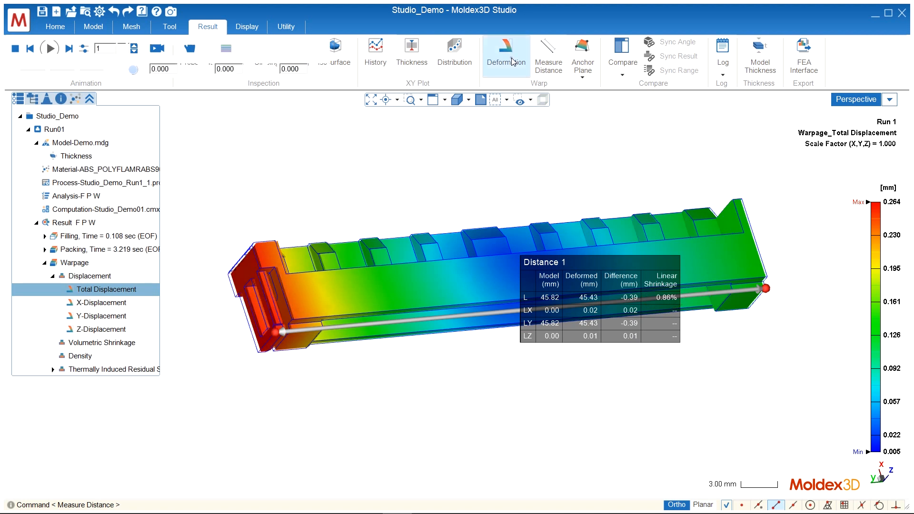
# Enter a deformation compensation value of 0.800
pyautogui.click(505, 55)
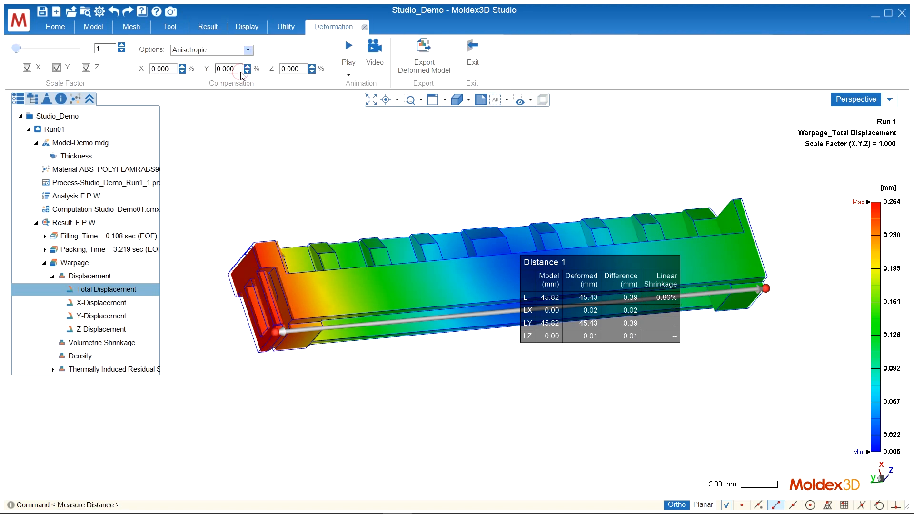
pyautogui.write('0.800')
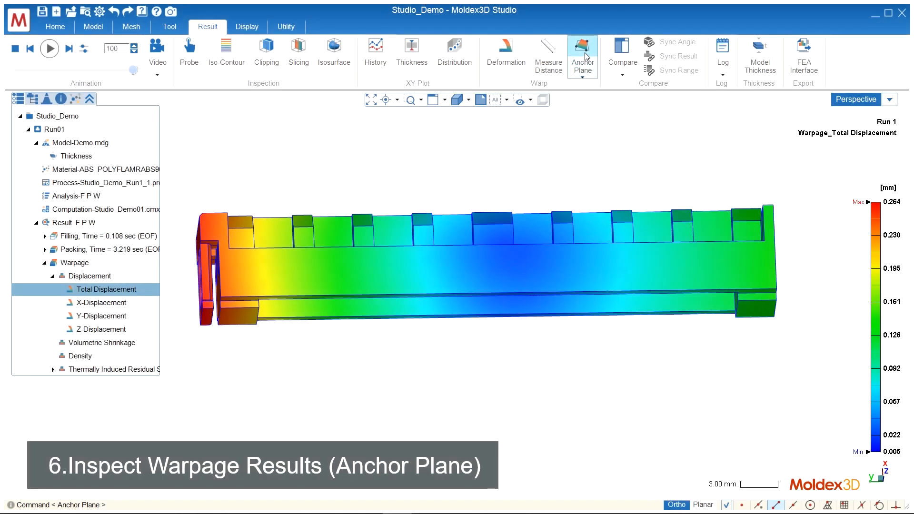
# Anchor warpage displacement to three-point Plane#1, giving max 0.379 mm
pyautogui.click(581, 52)
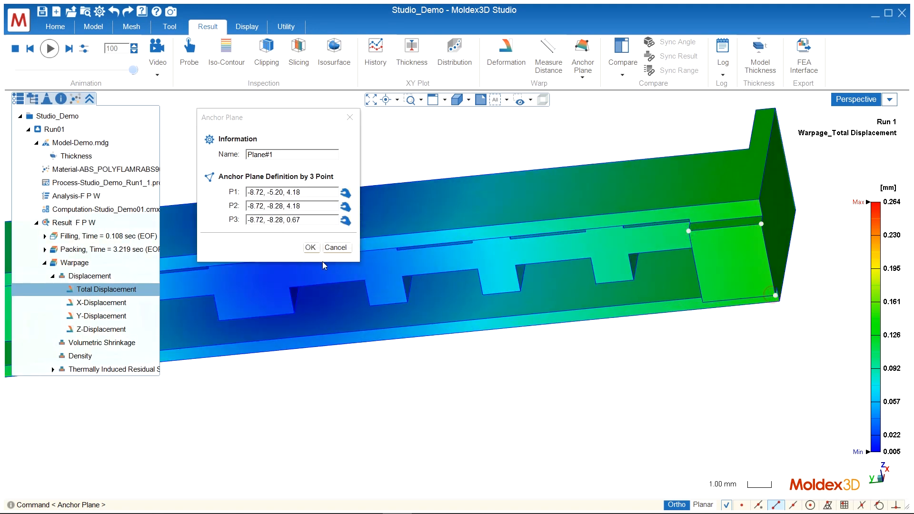
pyautogui.click(311, 247)
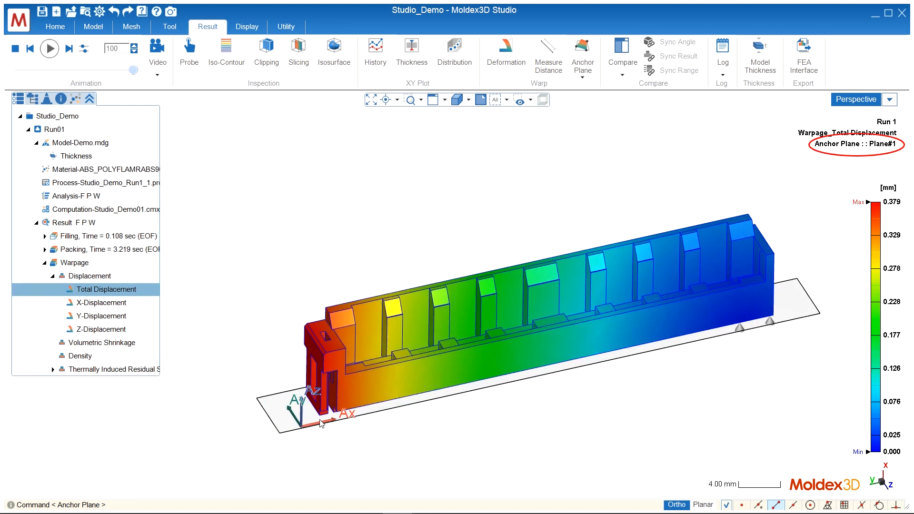
pyautogui.click(621, 53)
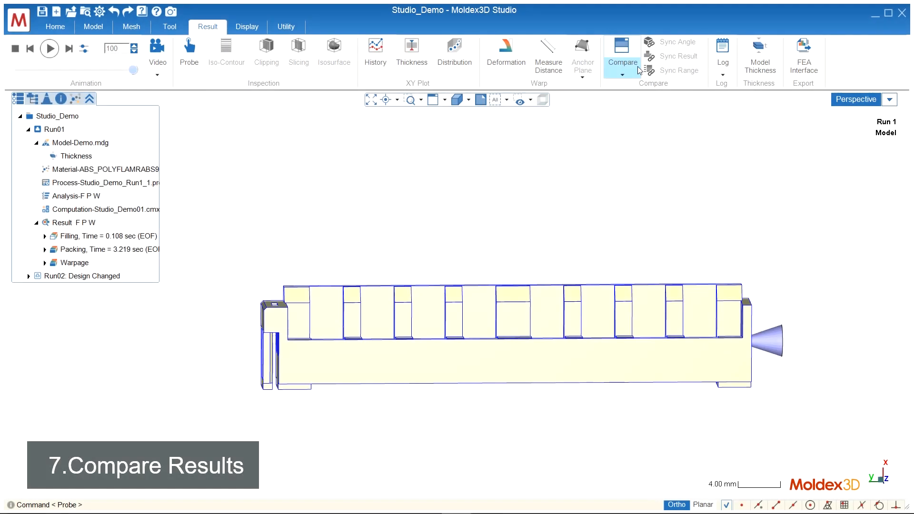
# Split into compare views with Run 2 in the lower view, back to the run tree
pyautogui.click(621, 55)
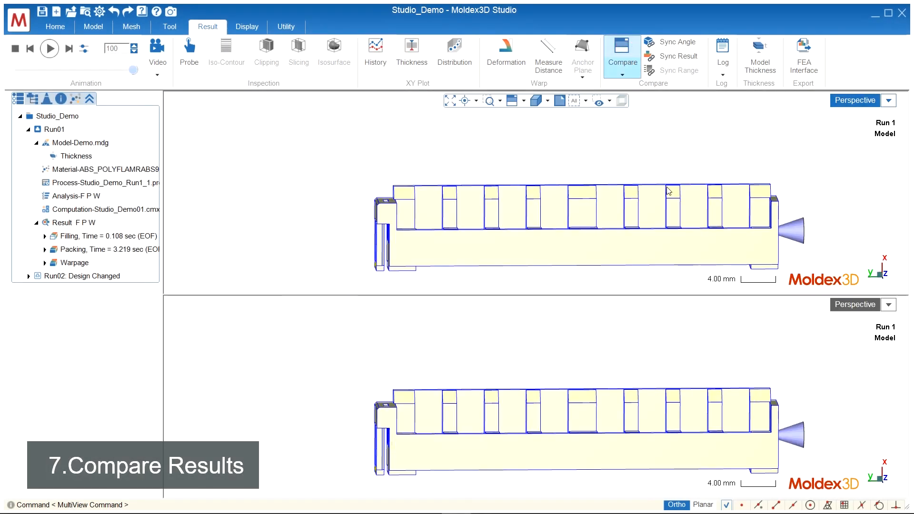
pyautogui.click(82, 276)
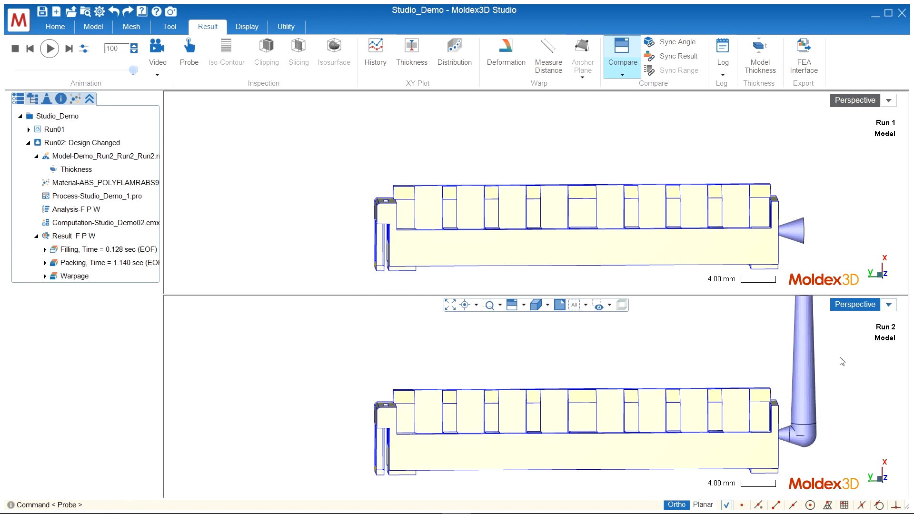
pyautogui.moveTo(825, 206)
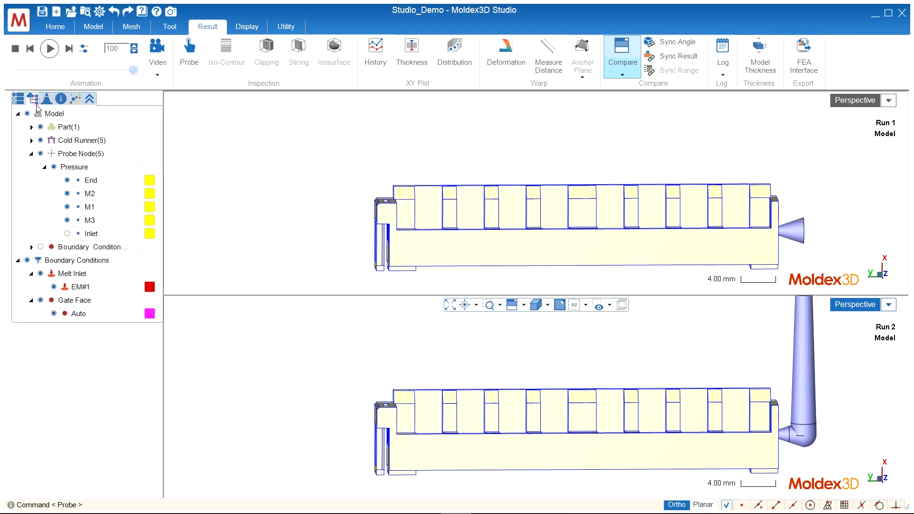
pyautogui.click(33, 98)
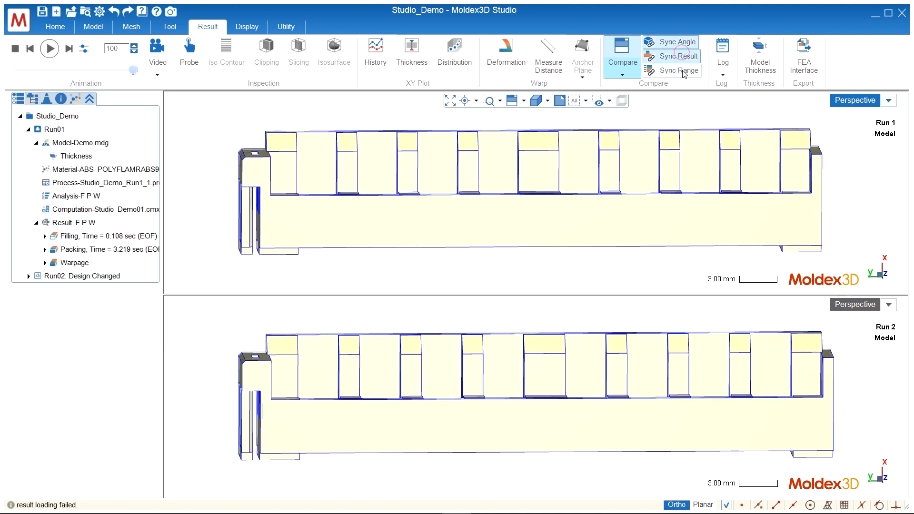
# Sync results across both views and switch to the Density result
pyautogui.click(670, 70)
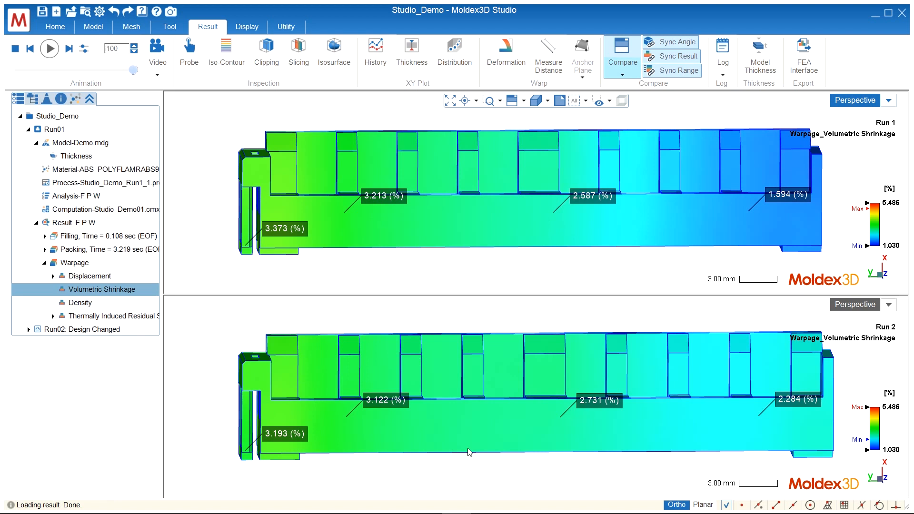
pyautogui.click(80, 302)
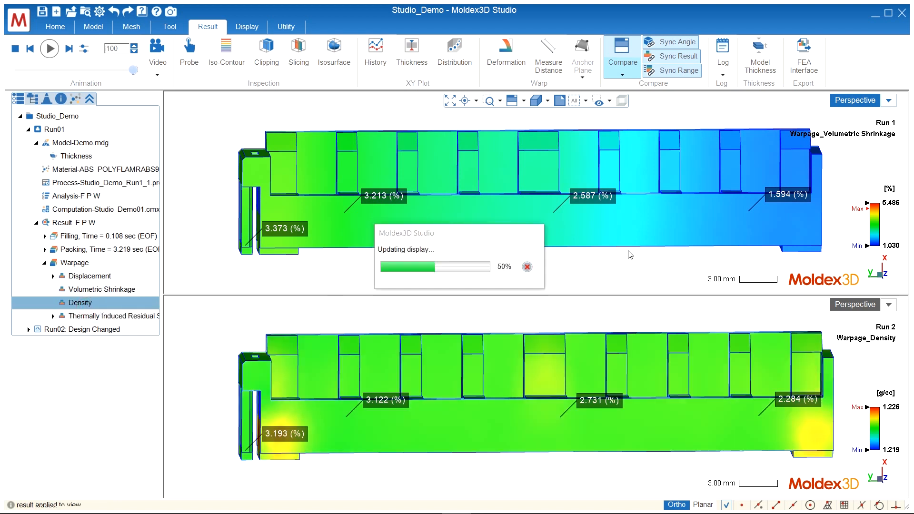